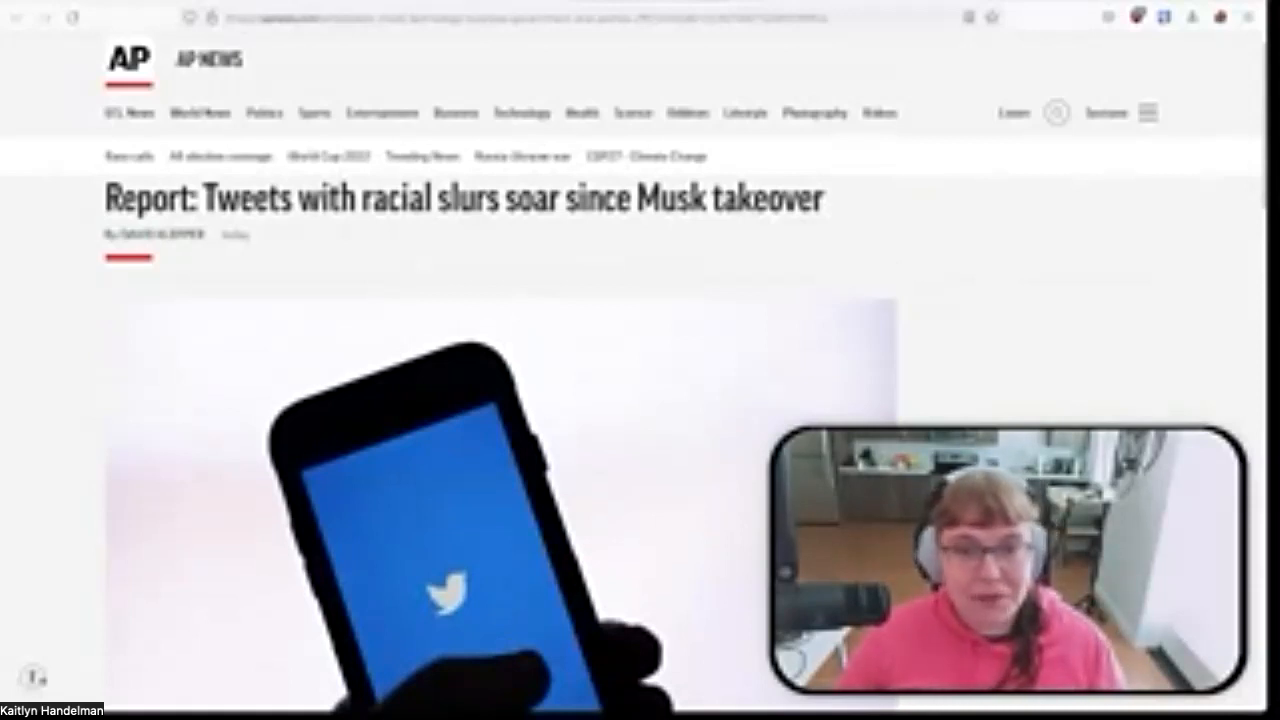
Step: Scroll the AP racial-slur tweets report down past its phone photo to the opening paragraphs
scroll(down, 3)
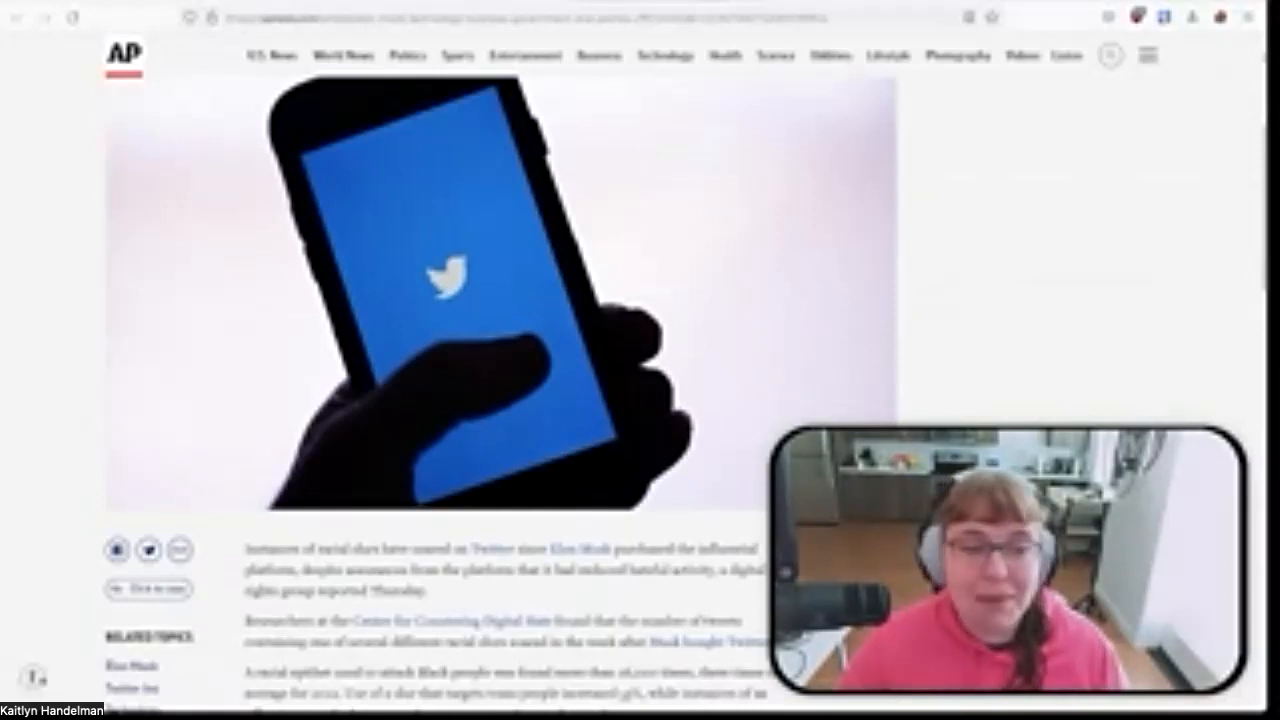
scroll(down, 3)
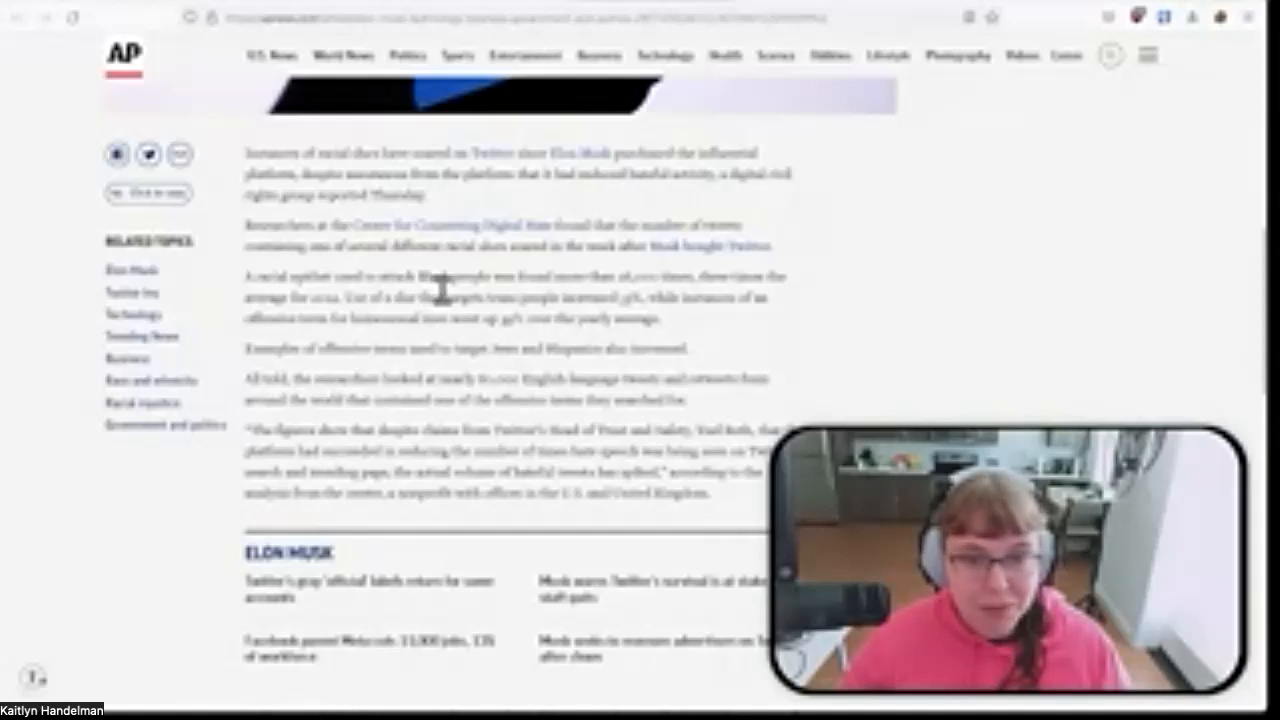
mouse_move(756, 302)
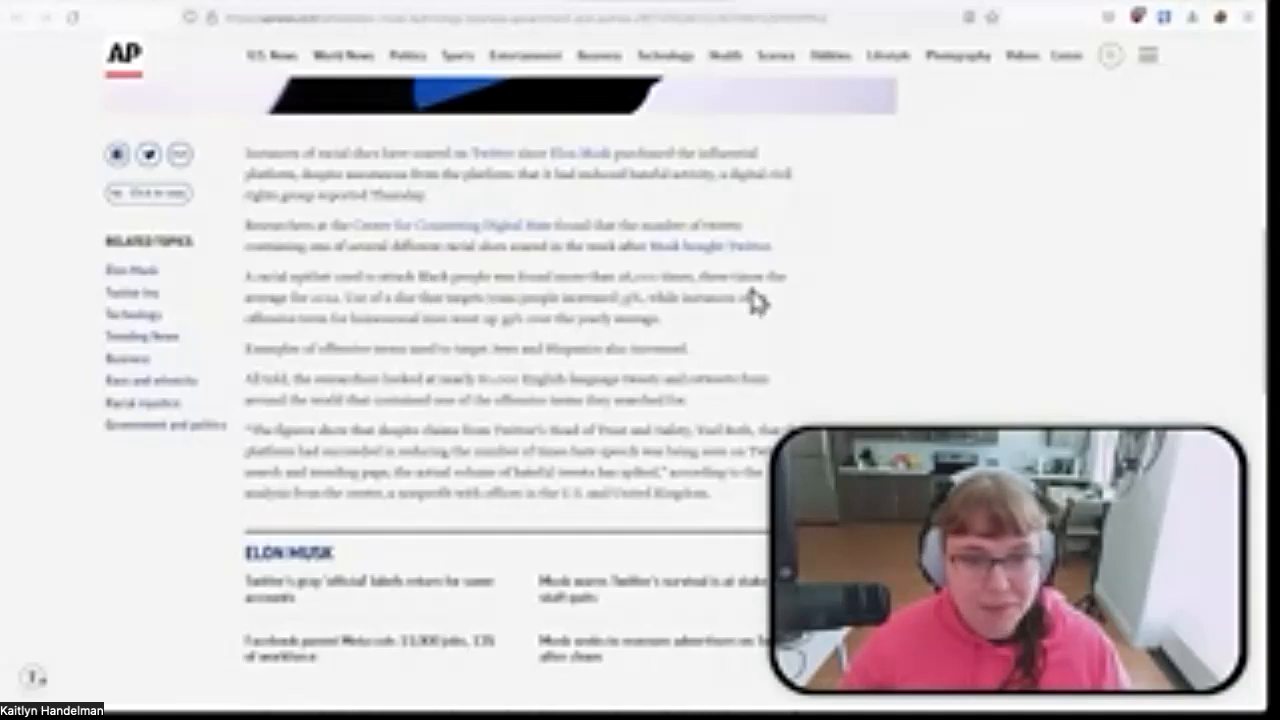
mouse_move(296, 344)
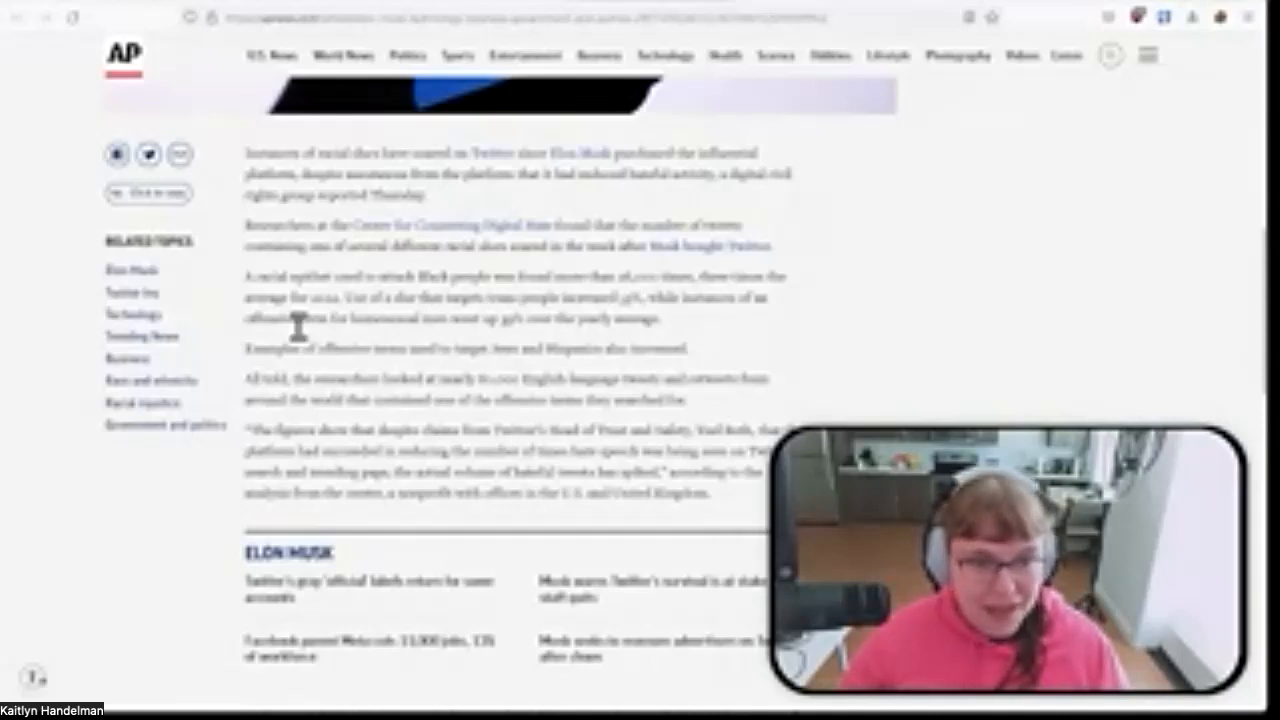
mouse_move(476, 344)
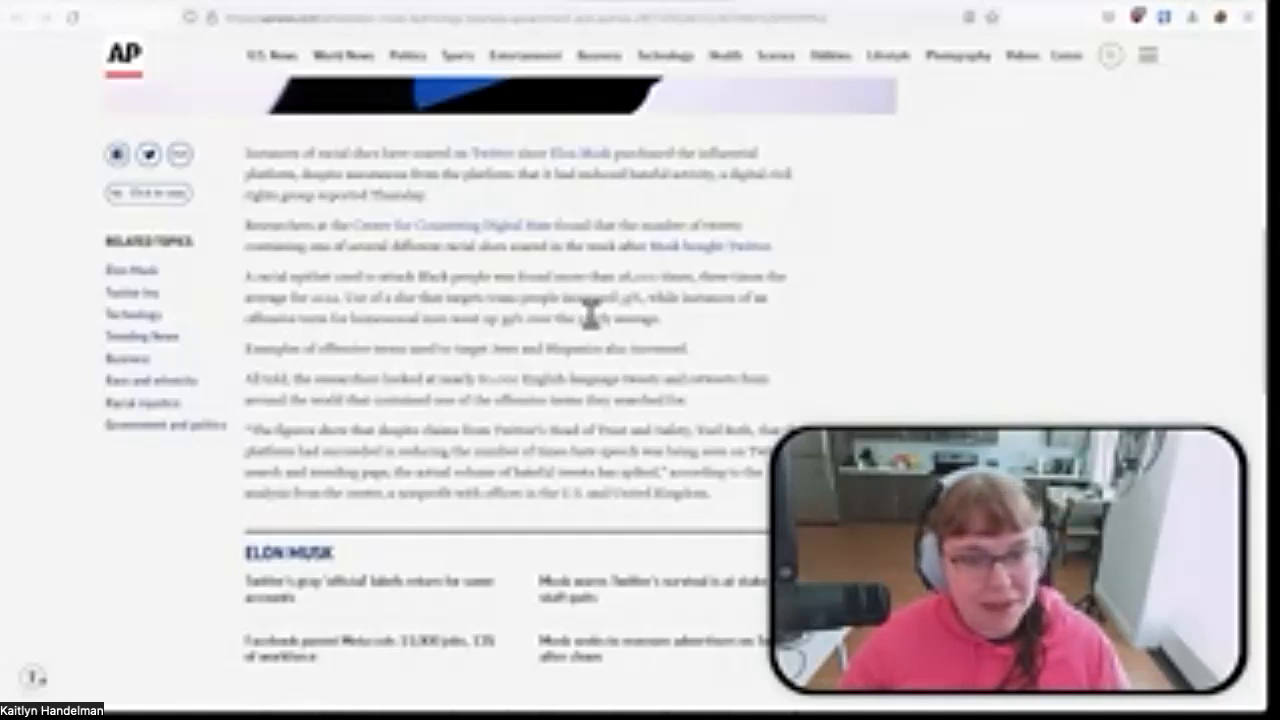
double_click(624, 298)
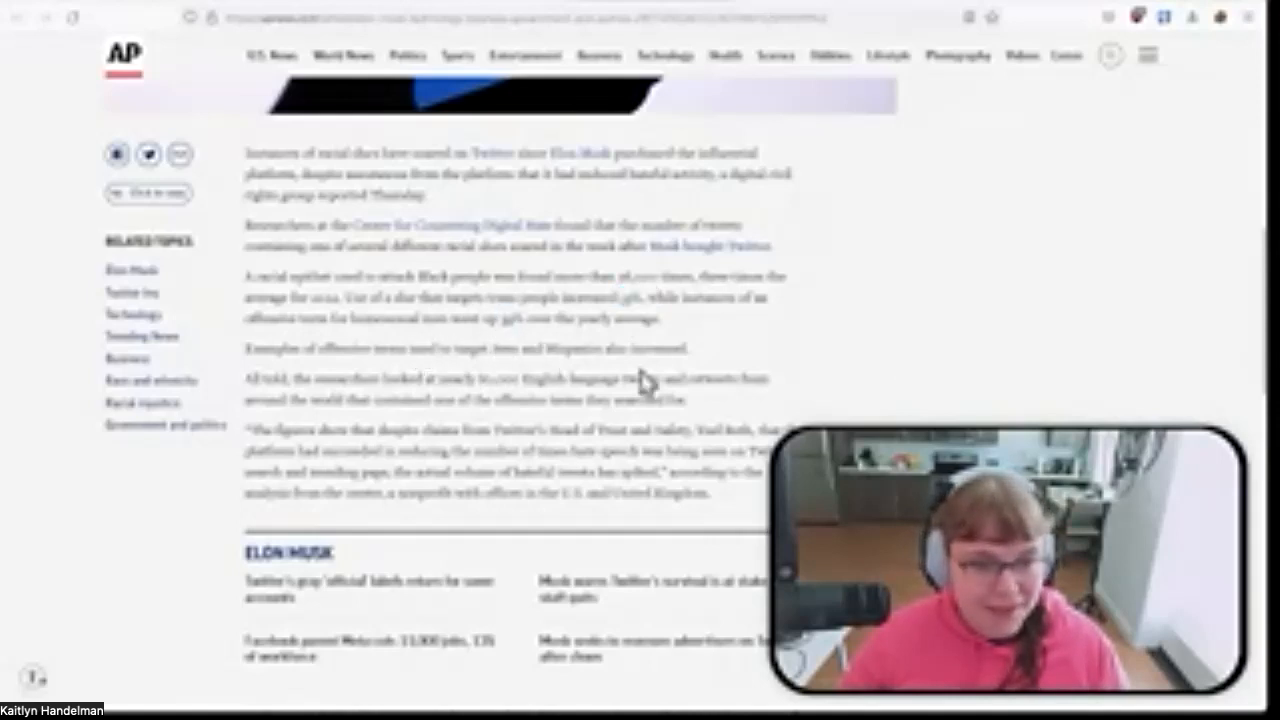
mouse_move(500, 376)
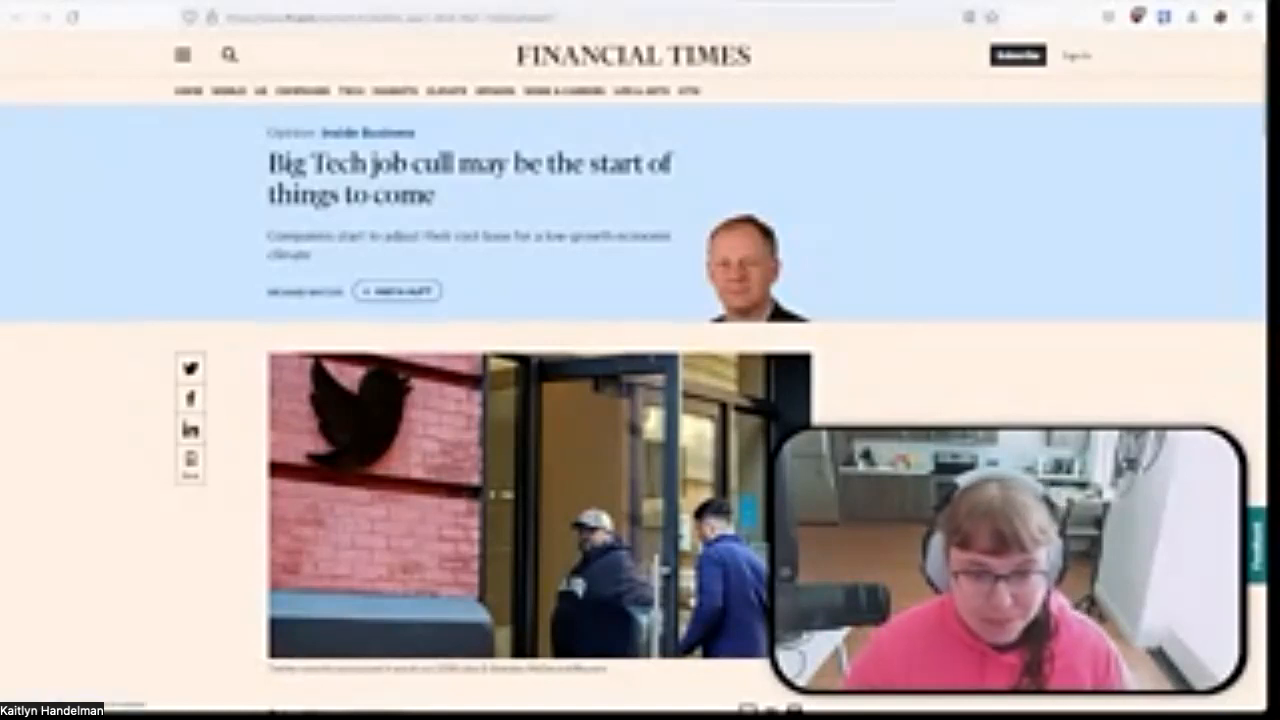
Step: Scroll the FT 'Big Tech job cull' piece past the lead photo to the Twitter and Meta paragraphs
scroll(down, 3)
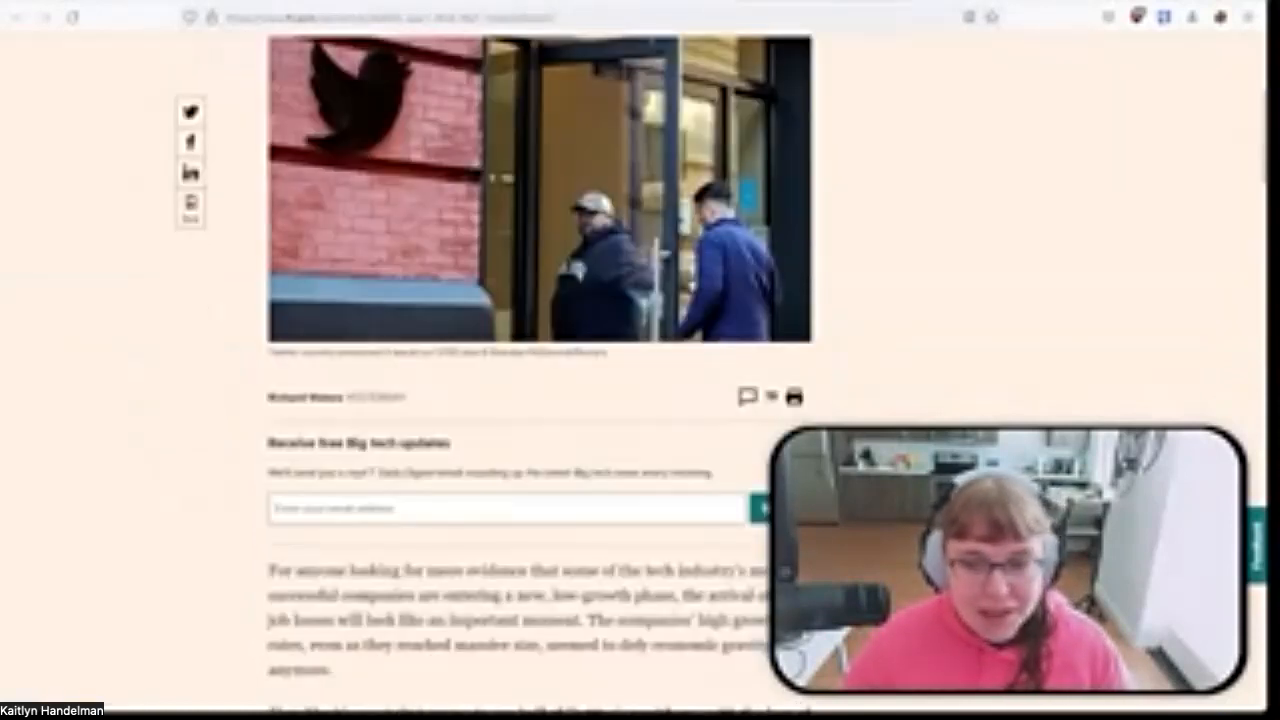
scroll(down, 3)
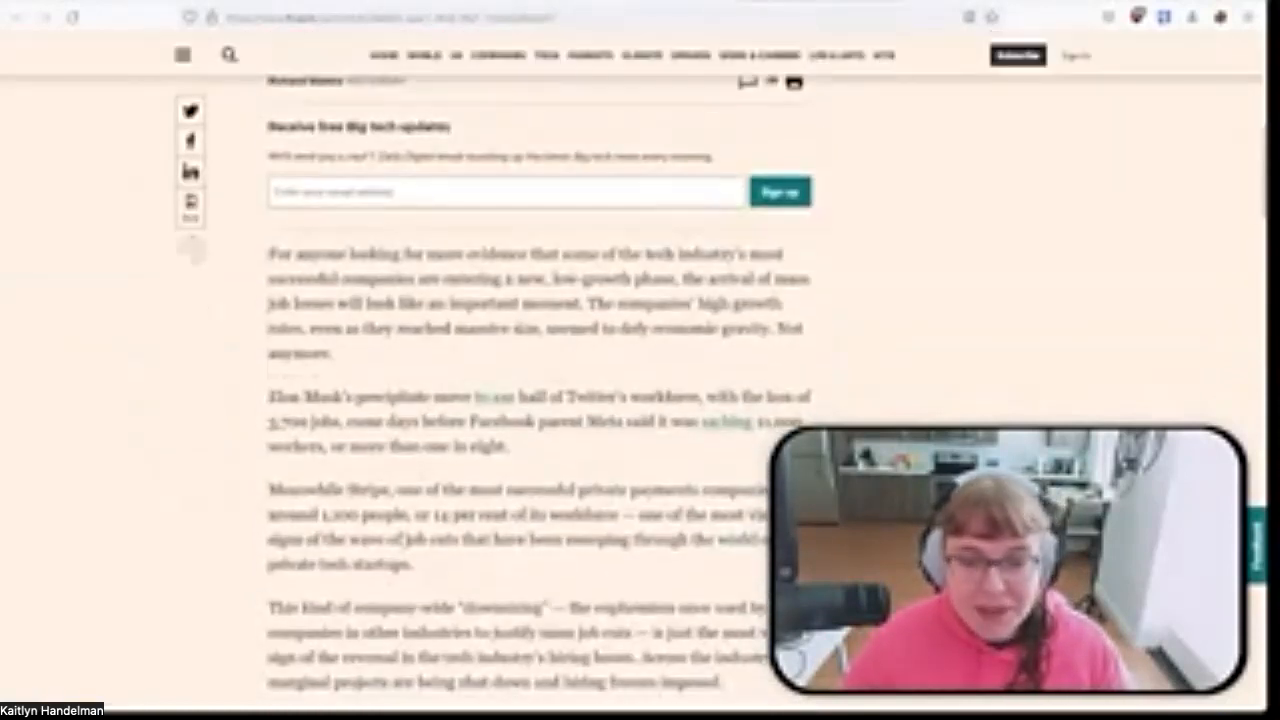
scroll(down, 3)
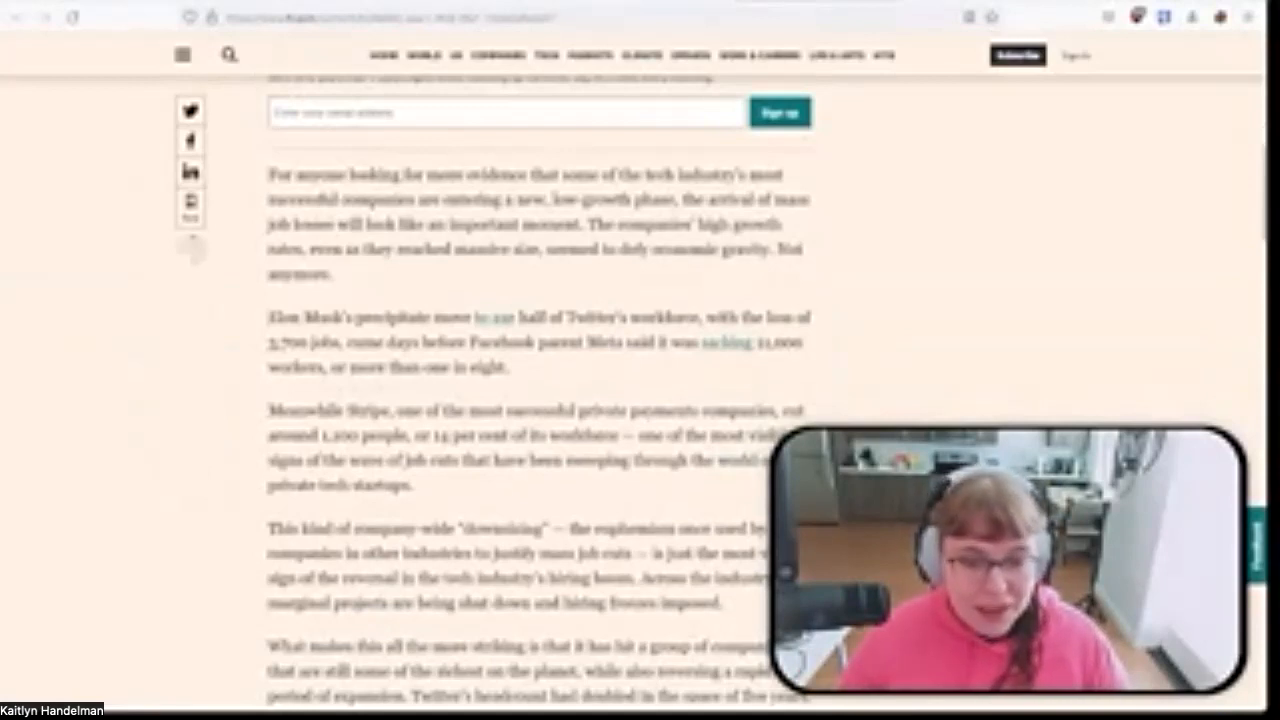
scroll(down, 3)
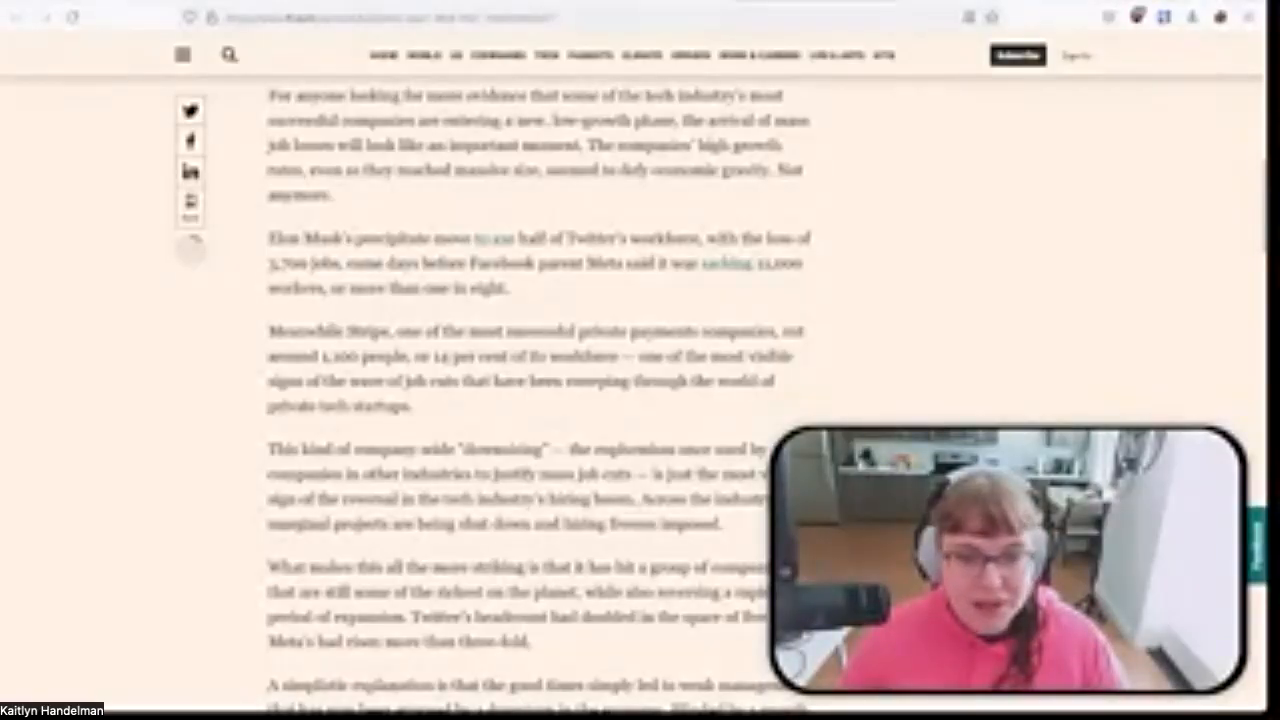
Step: Read the FT article down past the Meta photo, selecting words in the text along the way
double_click(286, 264)
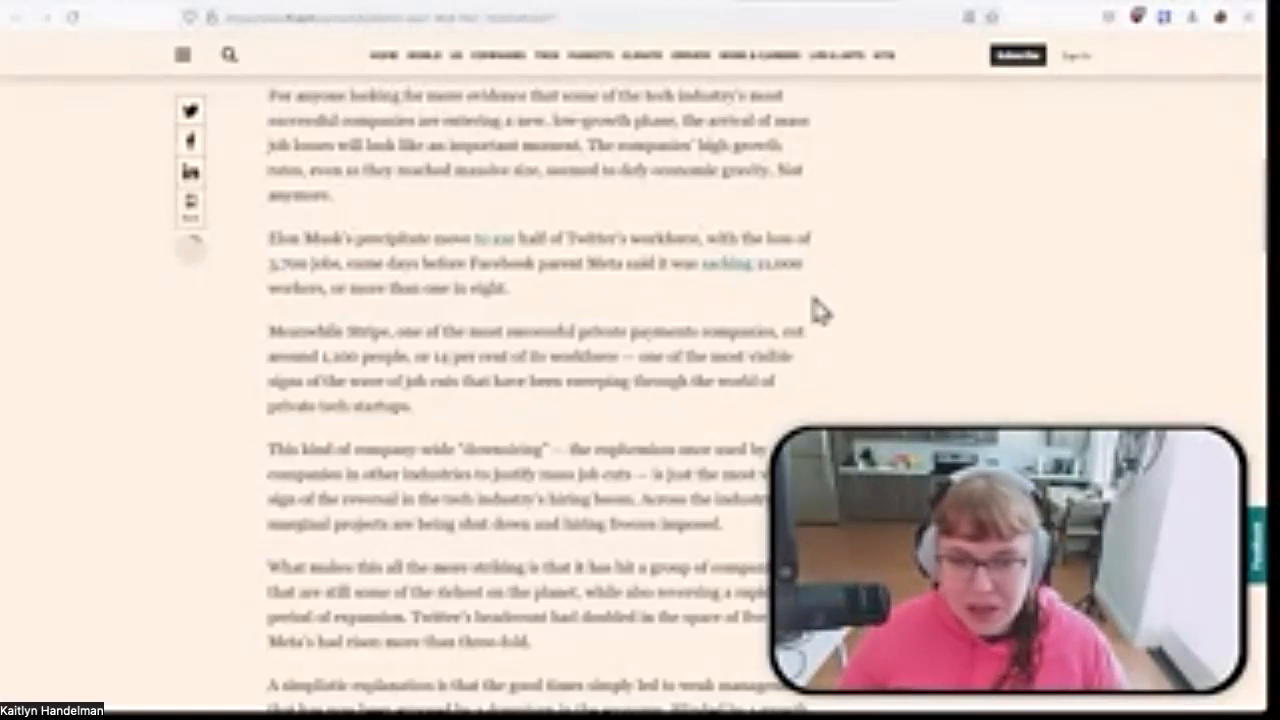
mouse_move(610, 500)
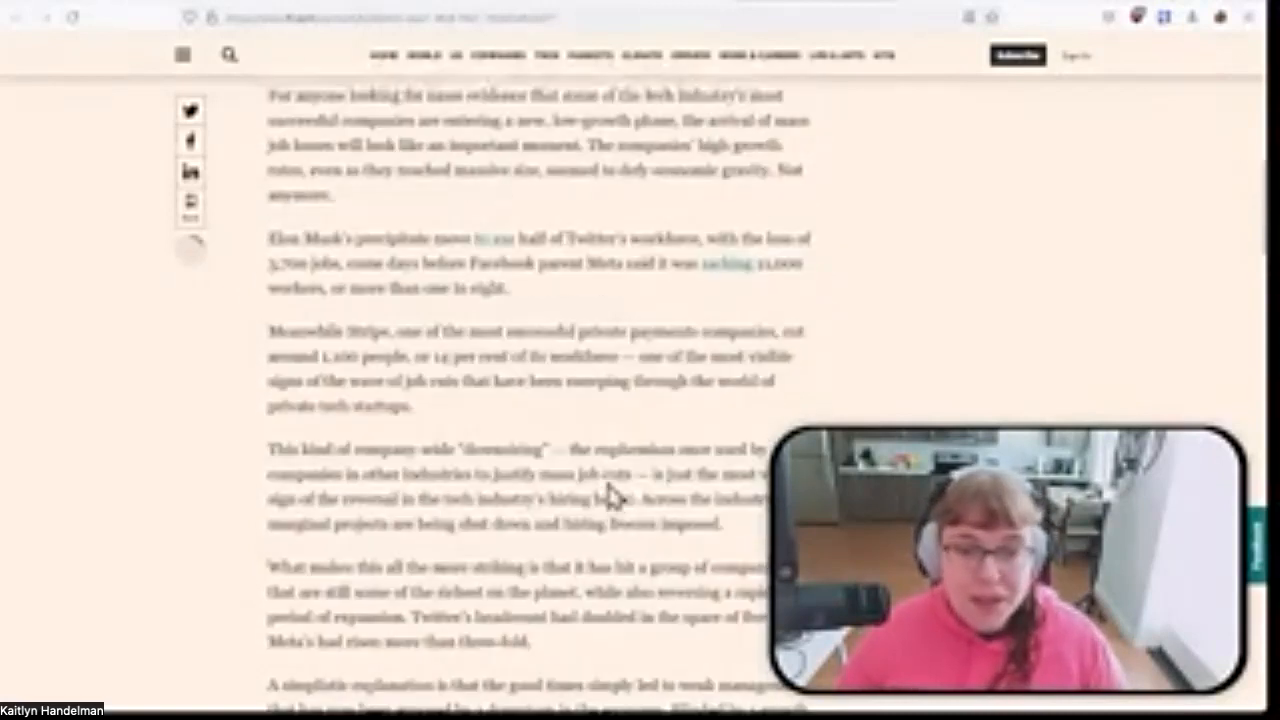
double_click(360, 332)
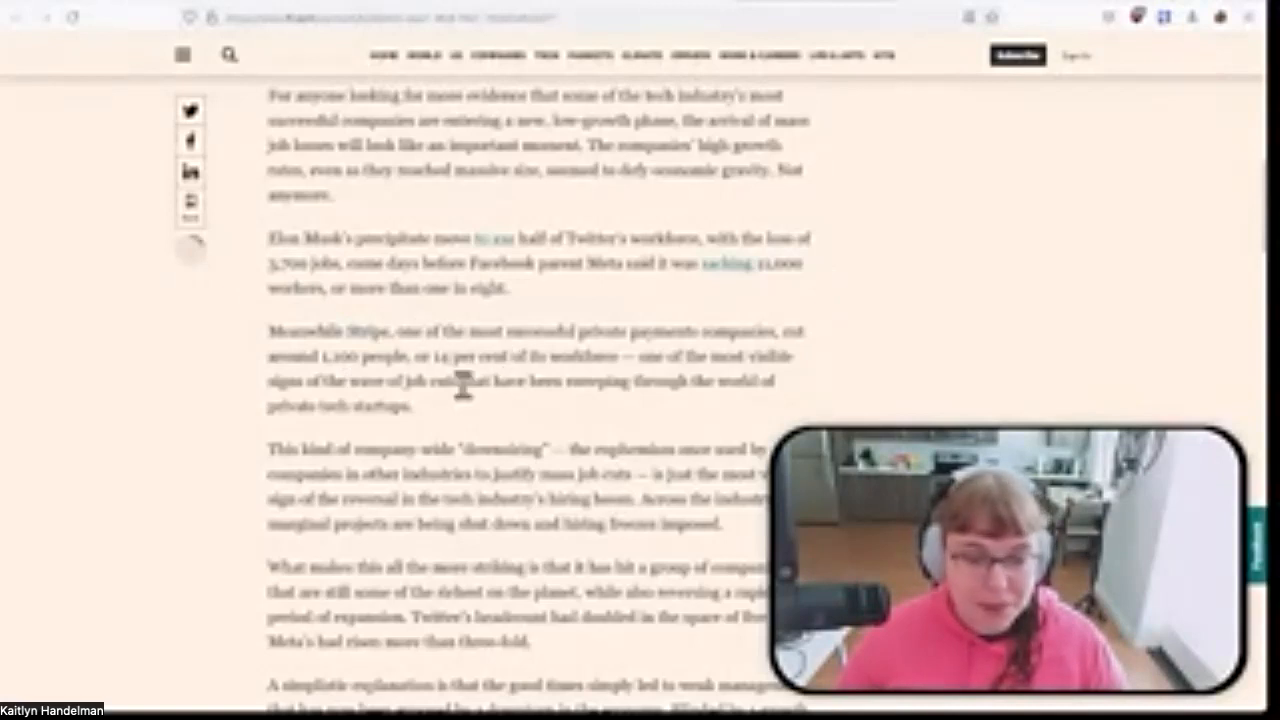
scroll(down, 3)
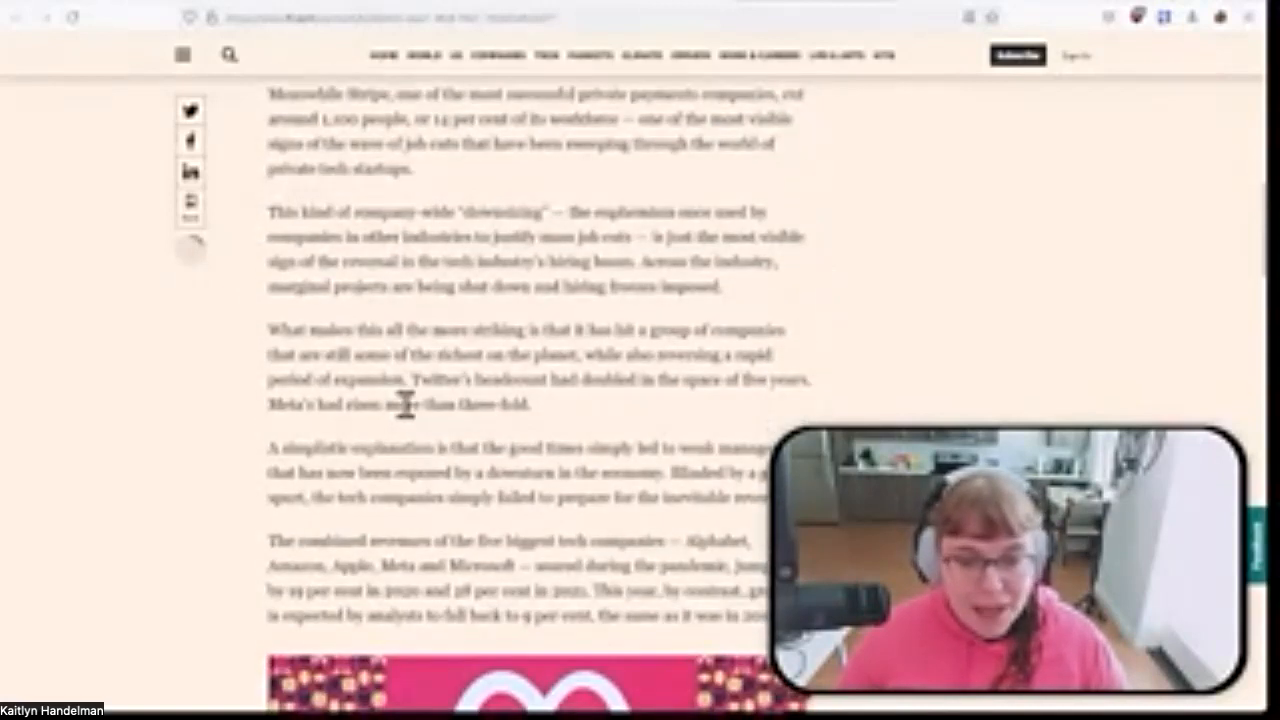
scroll(down, 3)
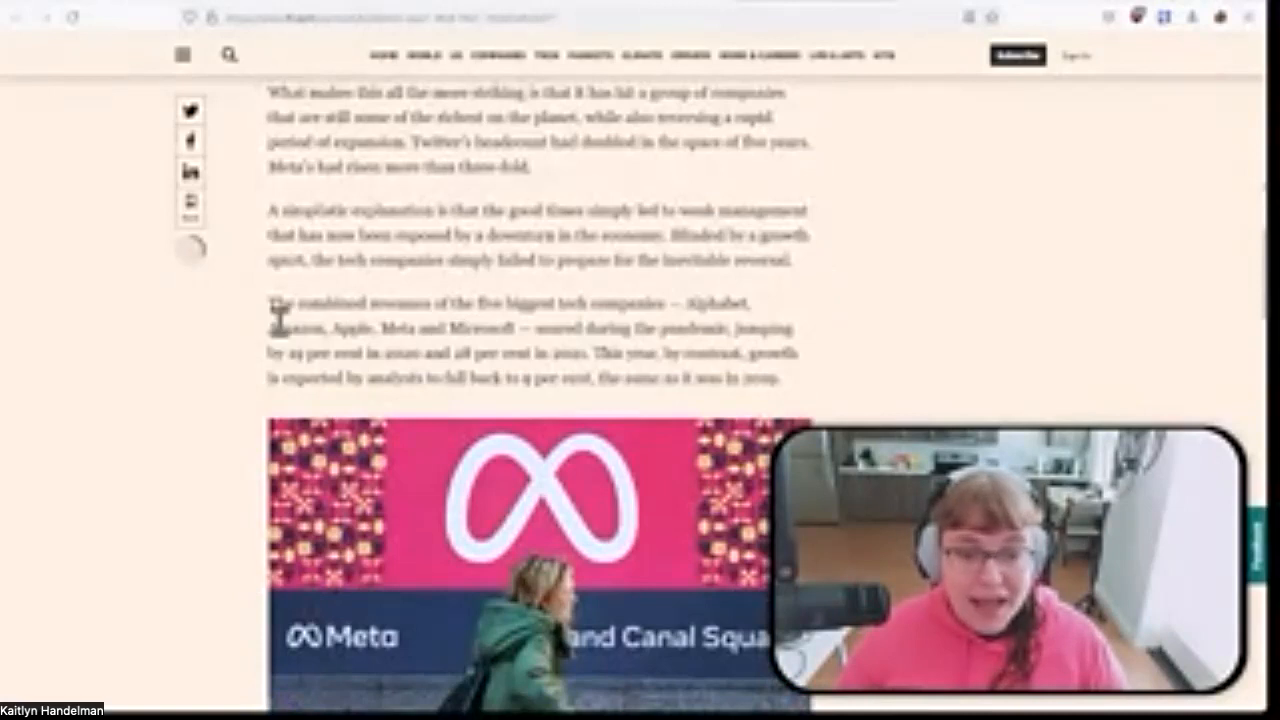
double_click(300, 324)
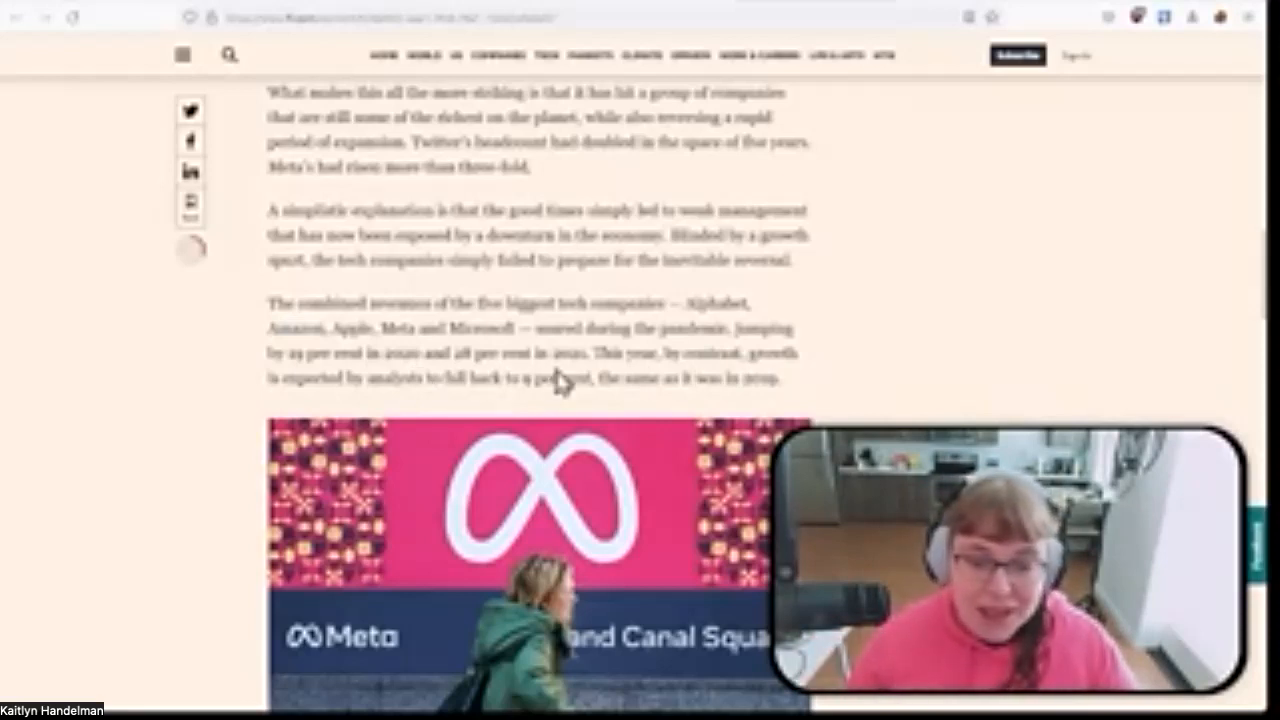
mouse_move(596, 404)
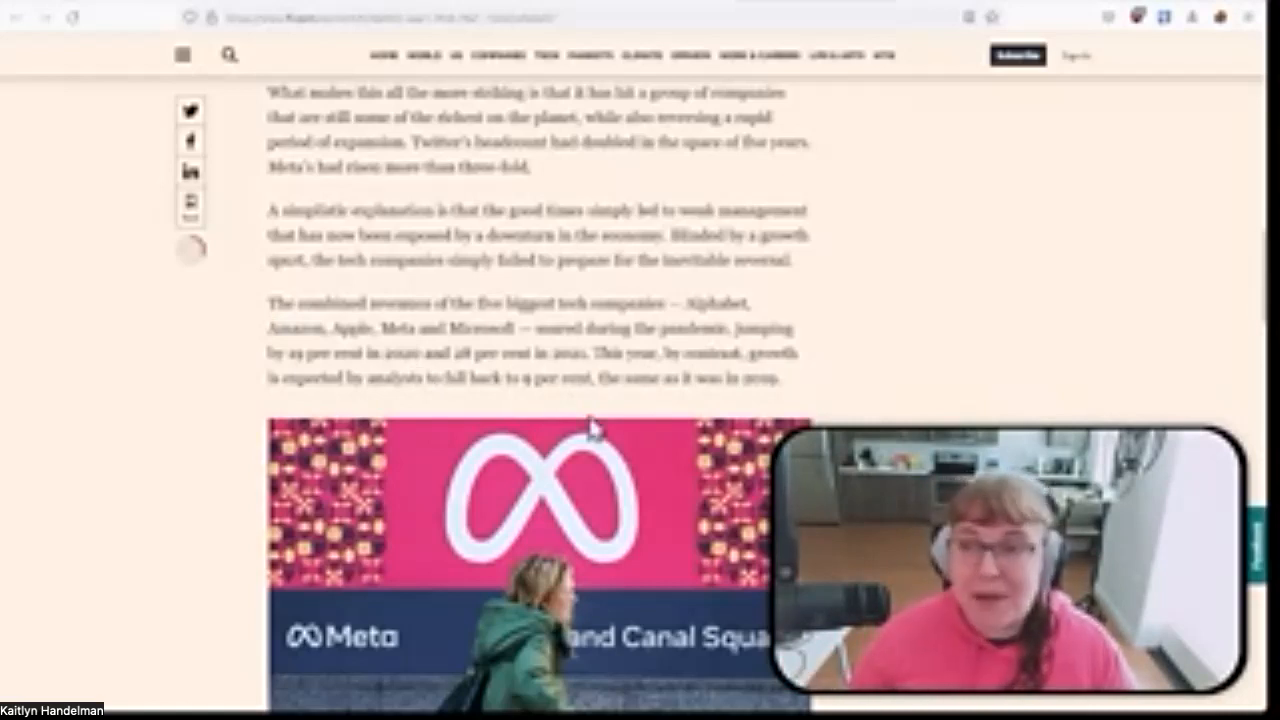
mouse_move(820, 378)
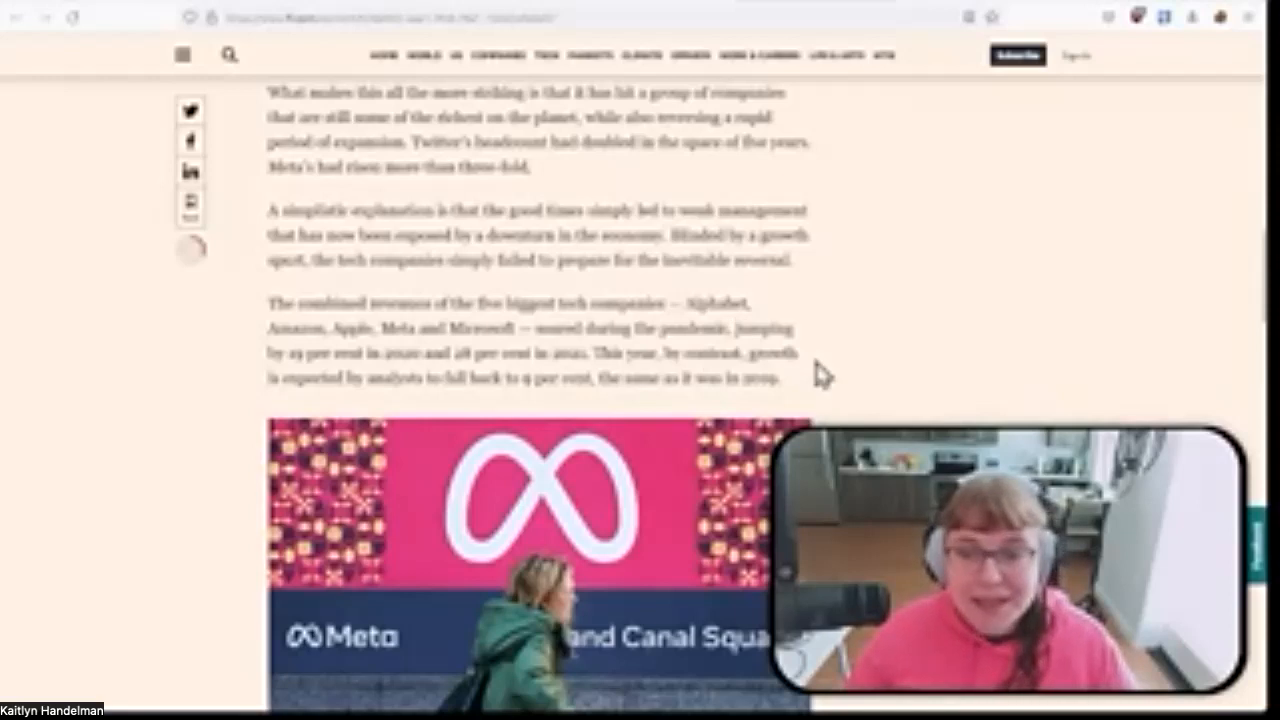
Step: Continue down to the paragraphs on interest rates and hiring incentives
scroll(down, 3)
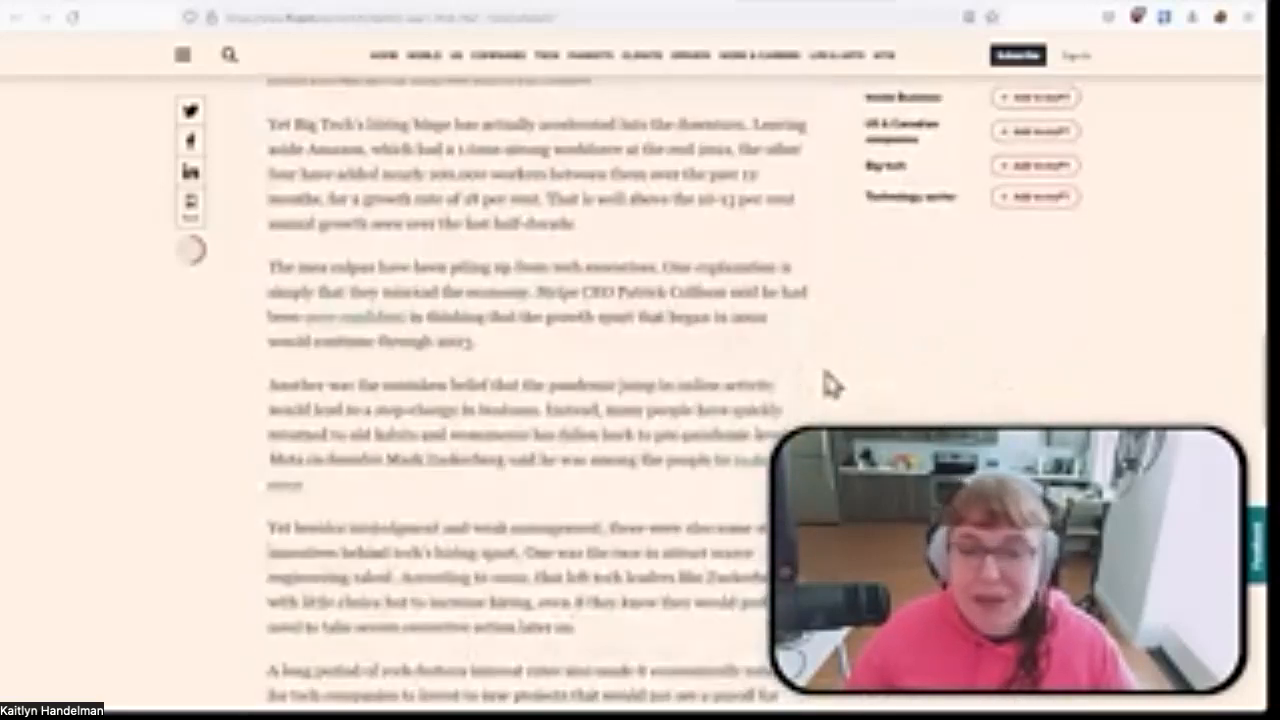
scroll(down, 3)
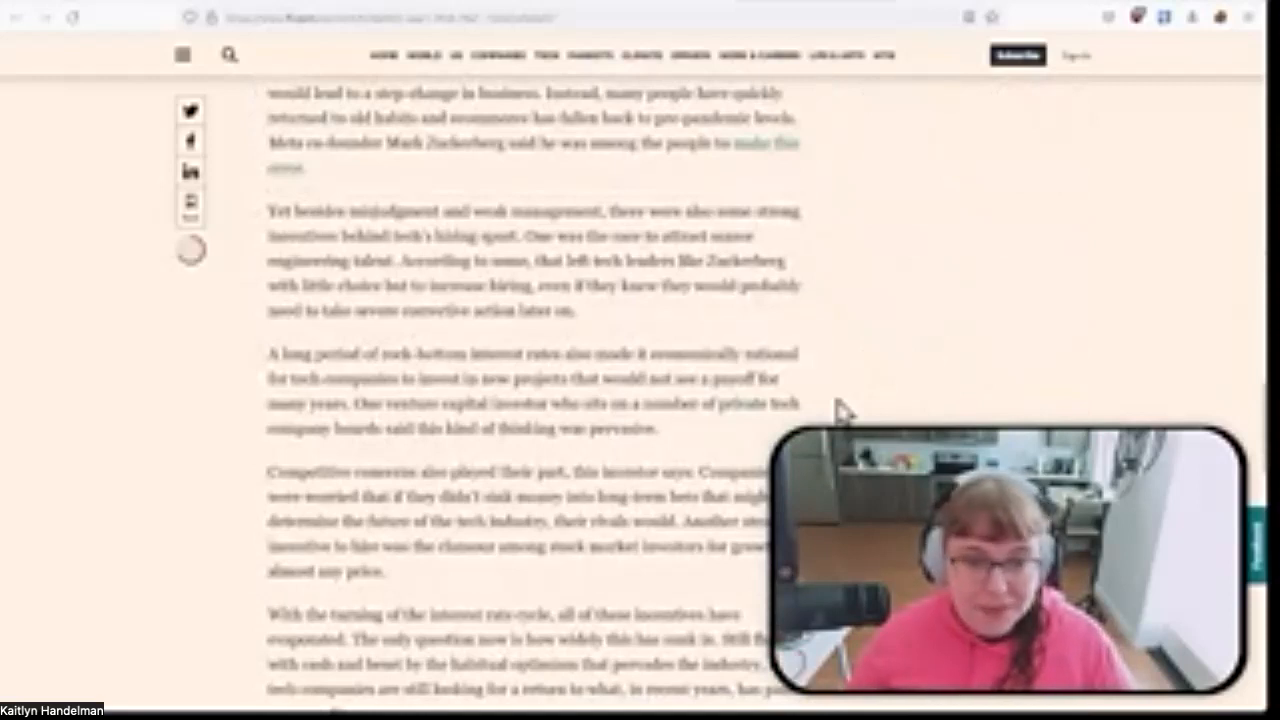
mouse_move(580, 360)
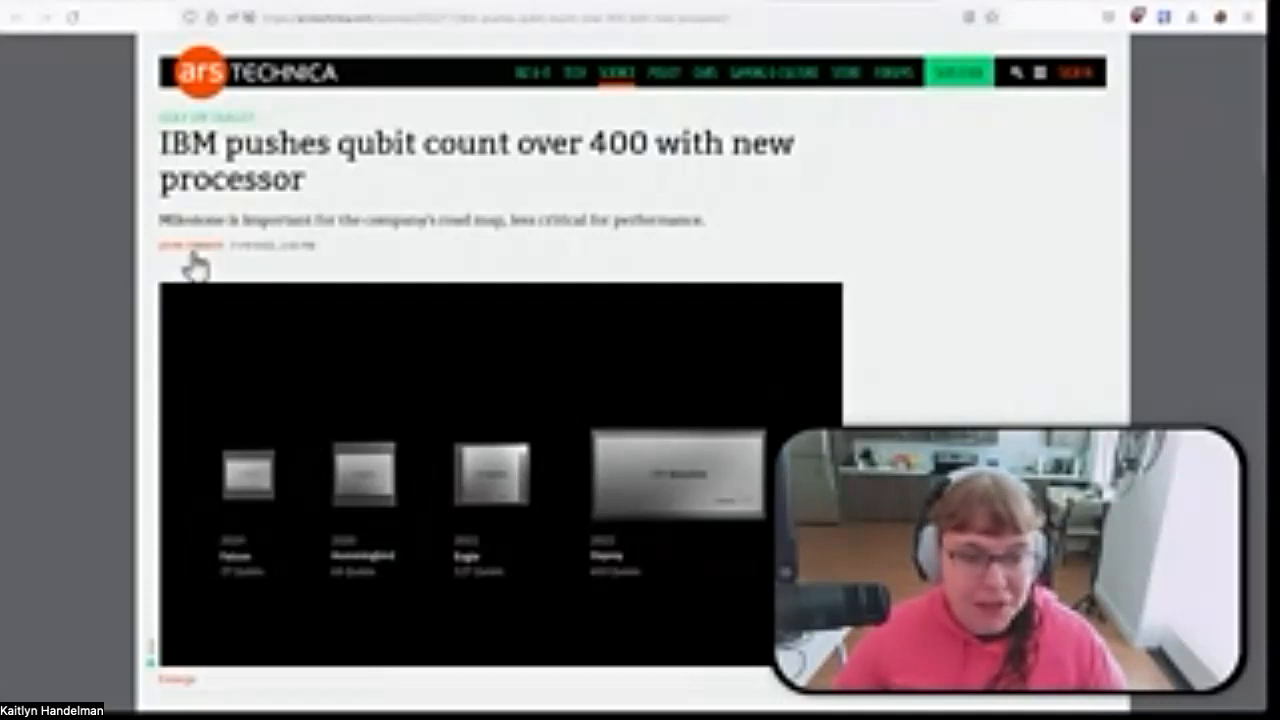
mouse_move(404, 248)
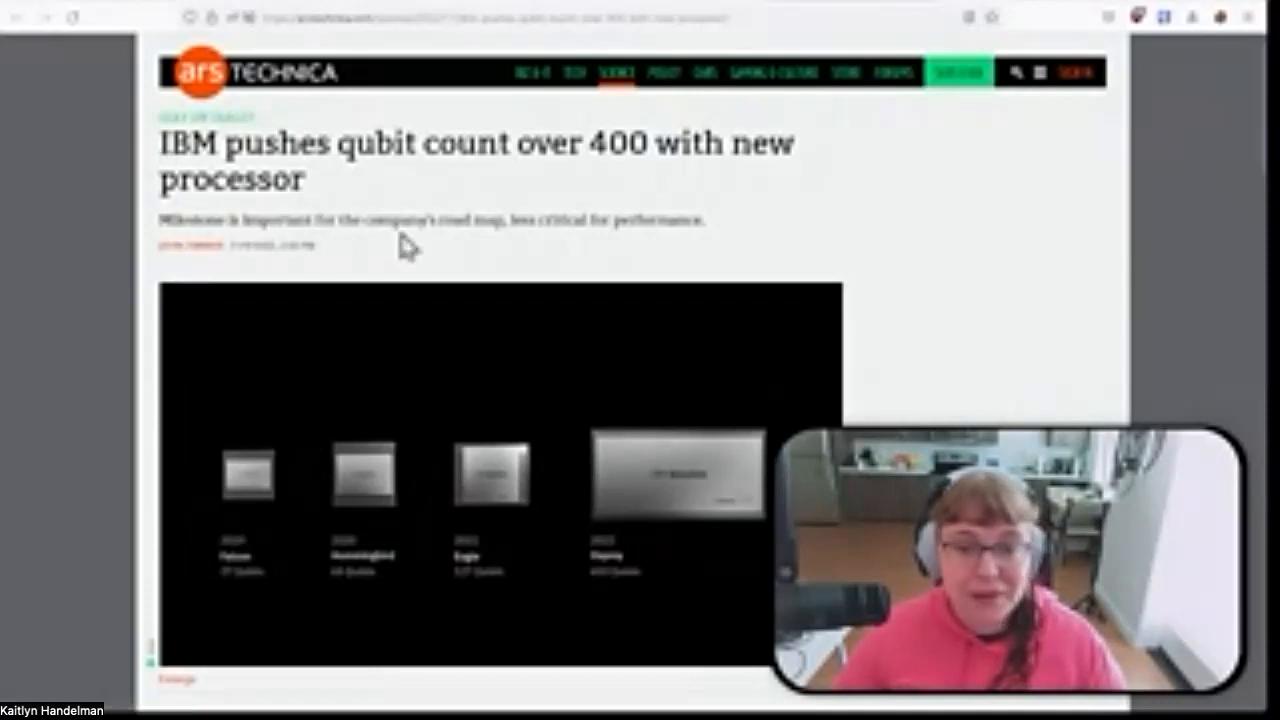
mouse_move(558, 264)
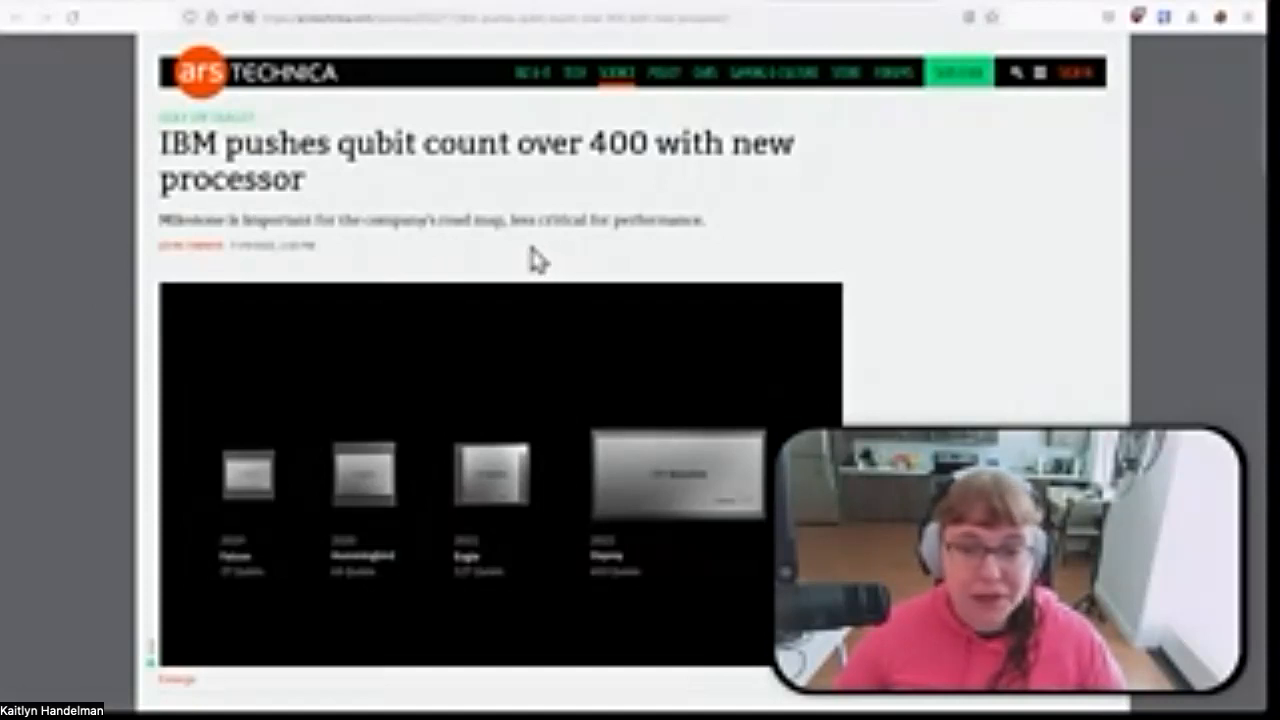
Step: Scroll the Ars Technica IBM qubit article from its headline past 'On the road' to 'On the map'
scroll(down, 3)
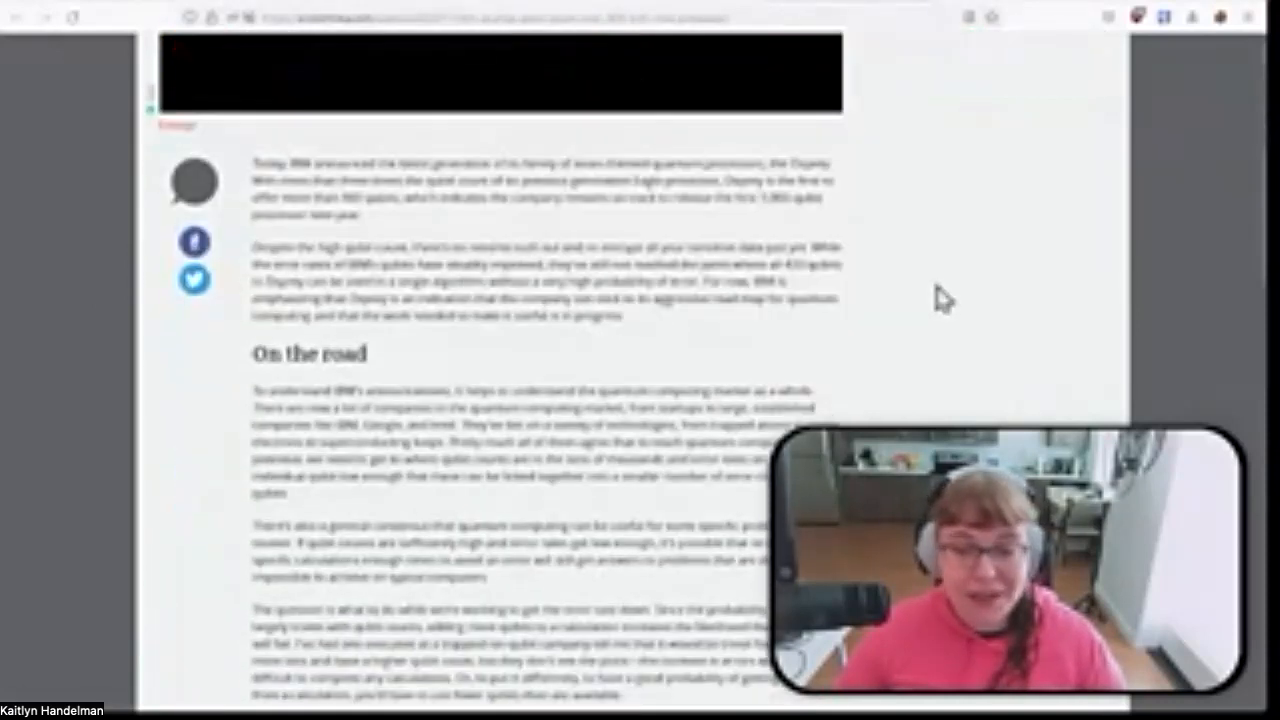
mouse_move(1010, 104)
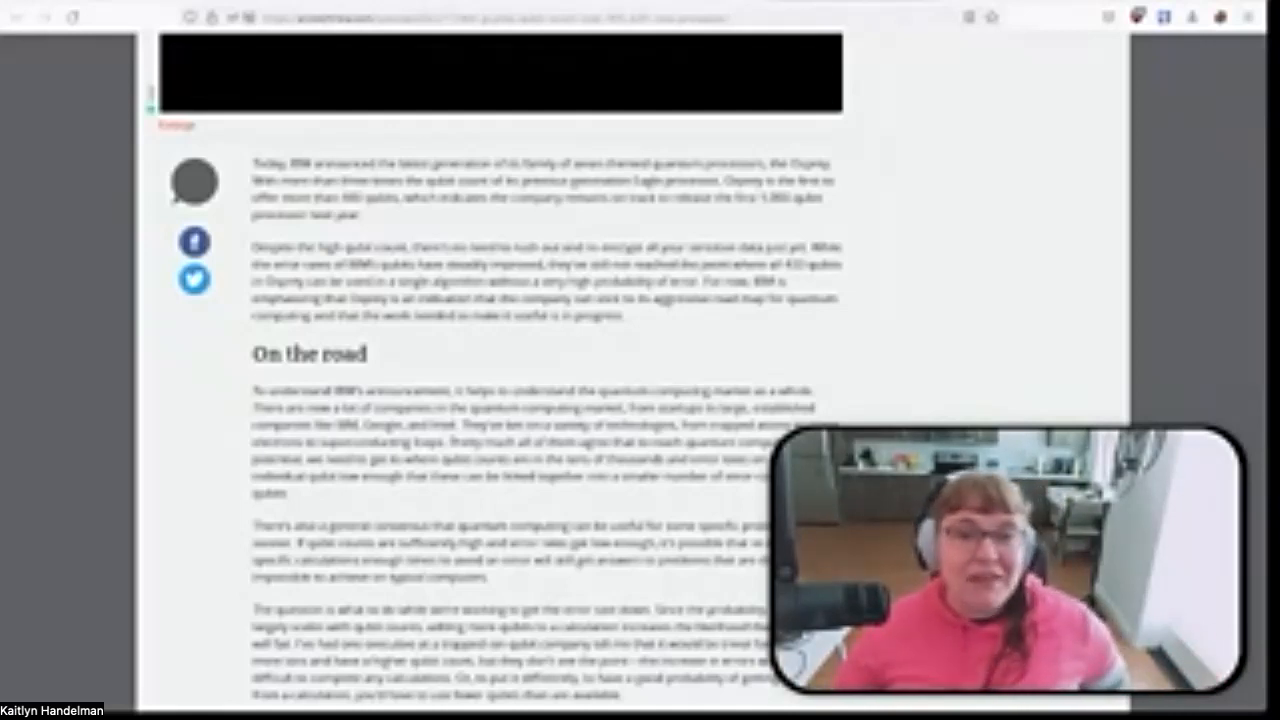
scroll(down, 3)
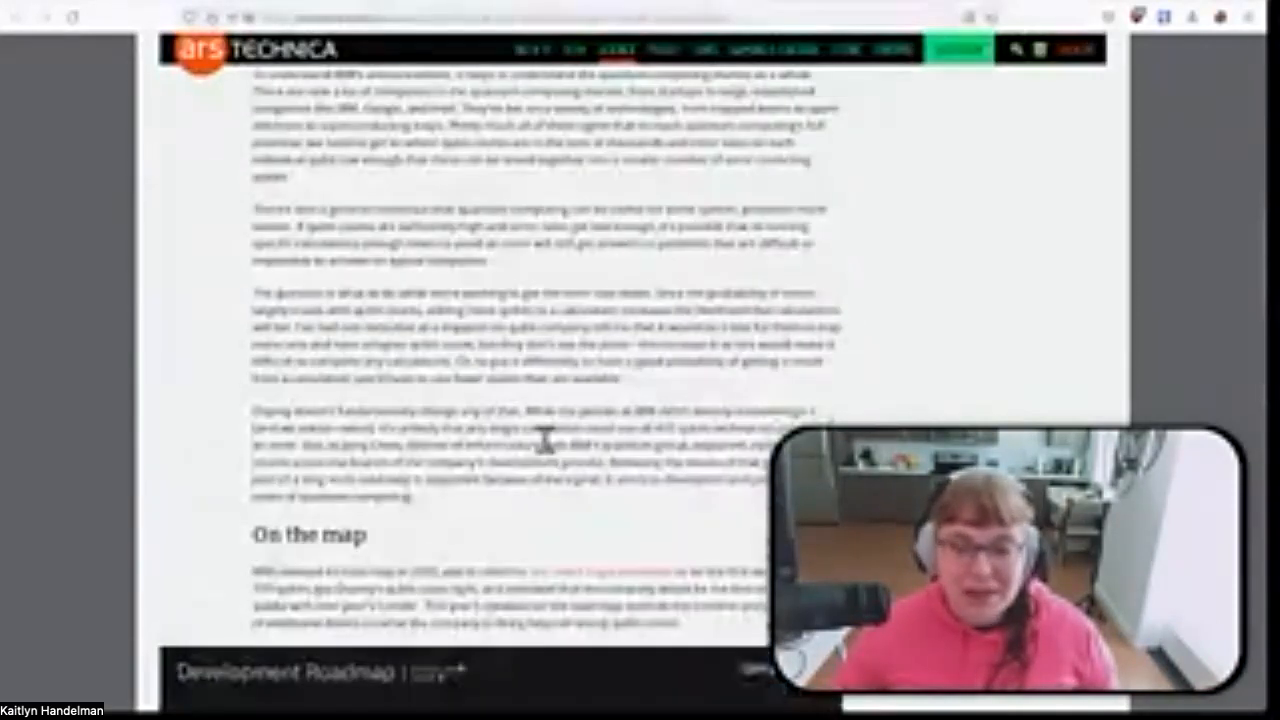
Step: Scroll until IBM's Development Roadmap chart is fully visible under 'On the map'
scroll(down, 3)
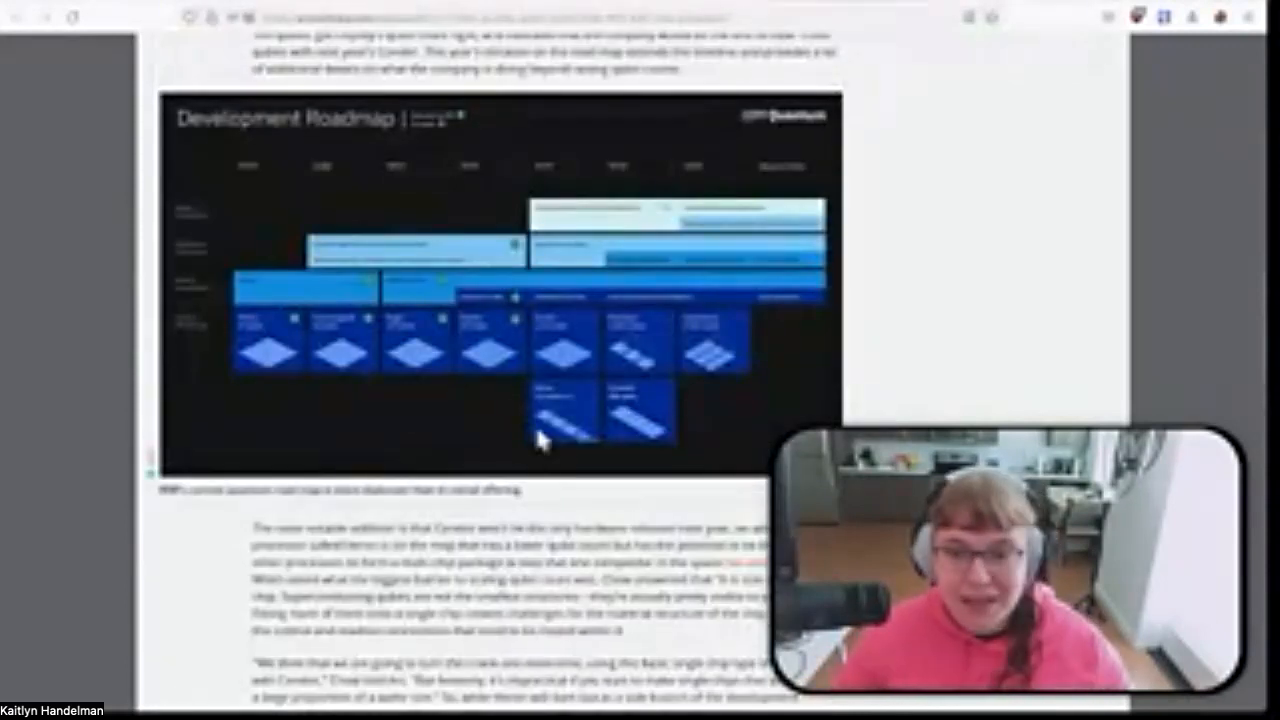
mouse_move(890, 280)
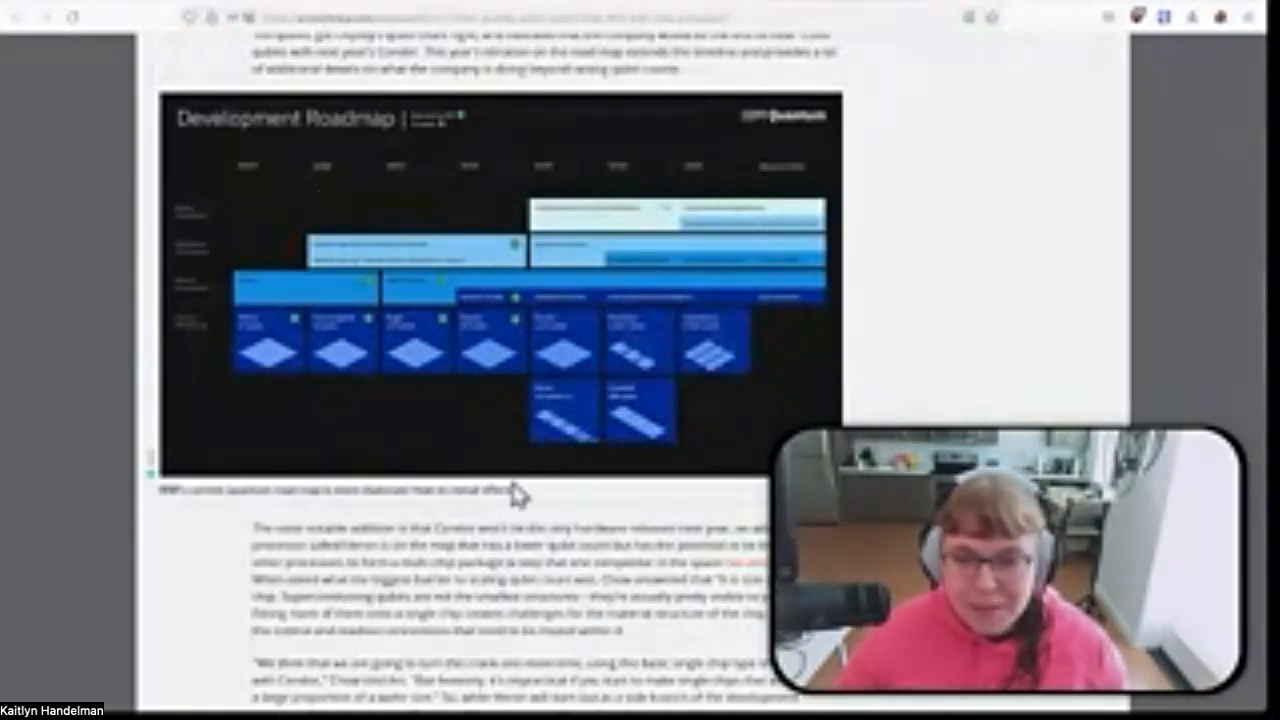
mouse_move(1000, 204)
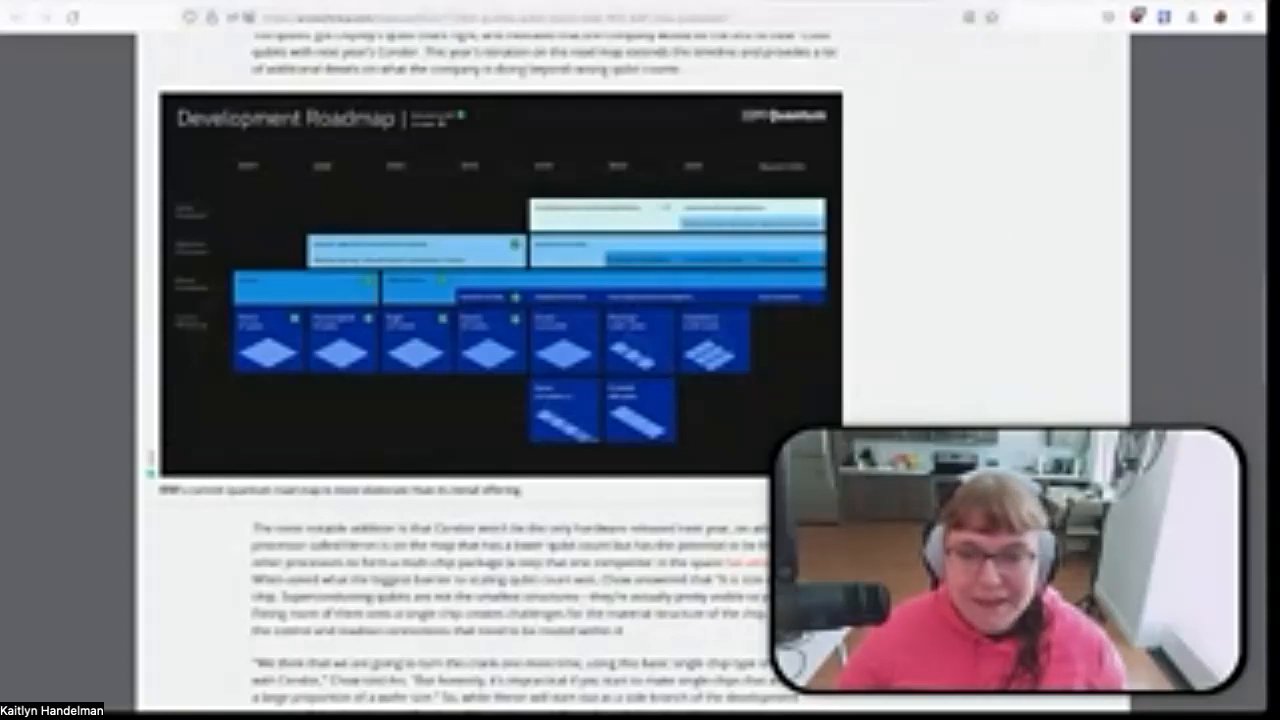
mouse_move(692, 84)
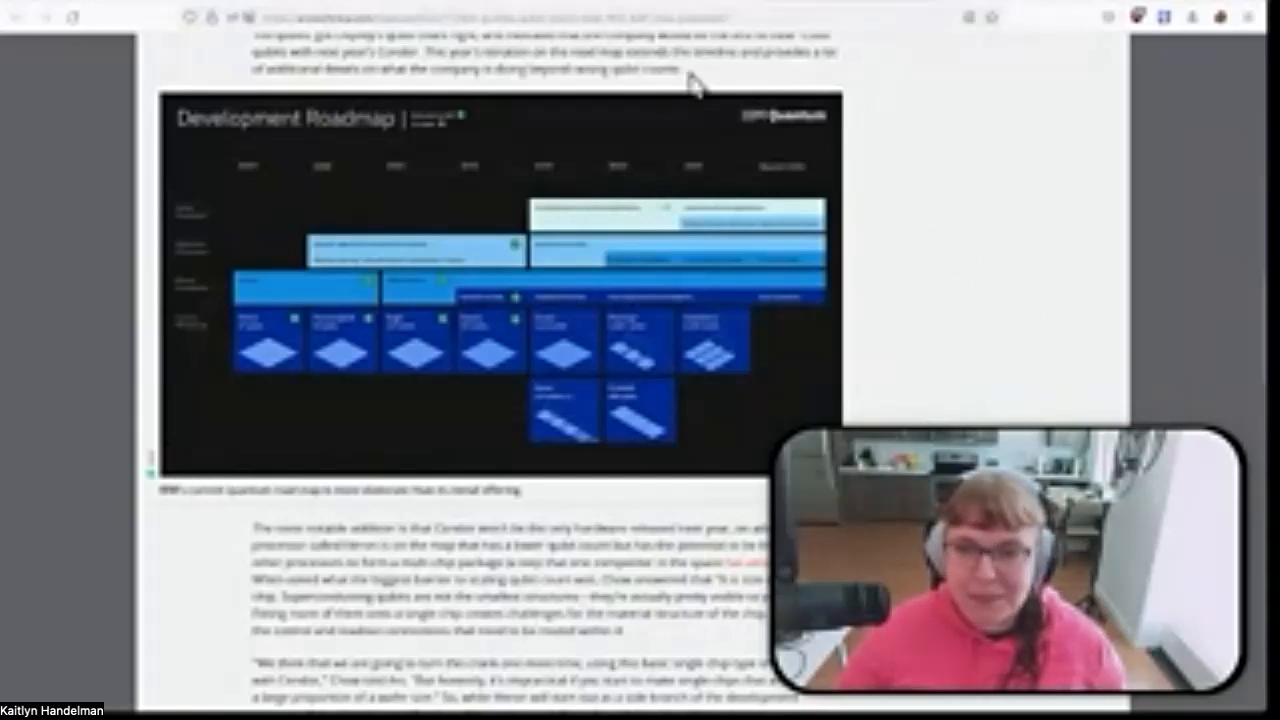
mouse_move(112, 552)
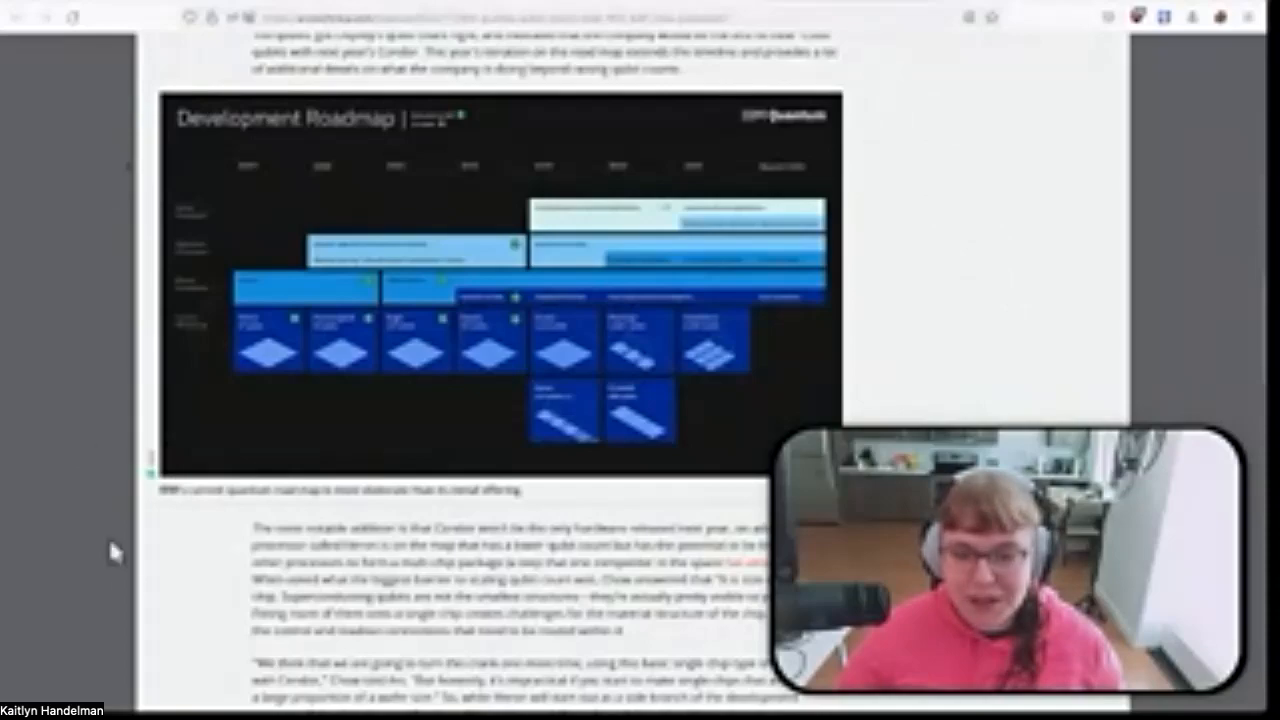